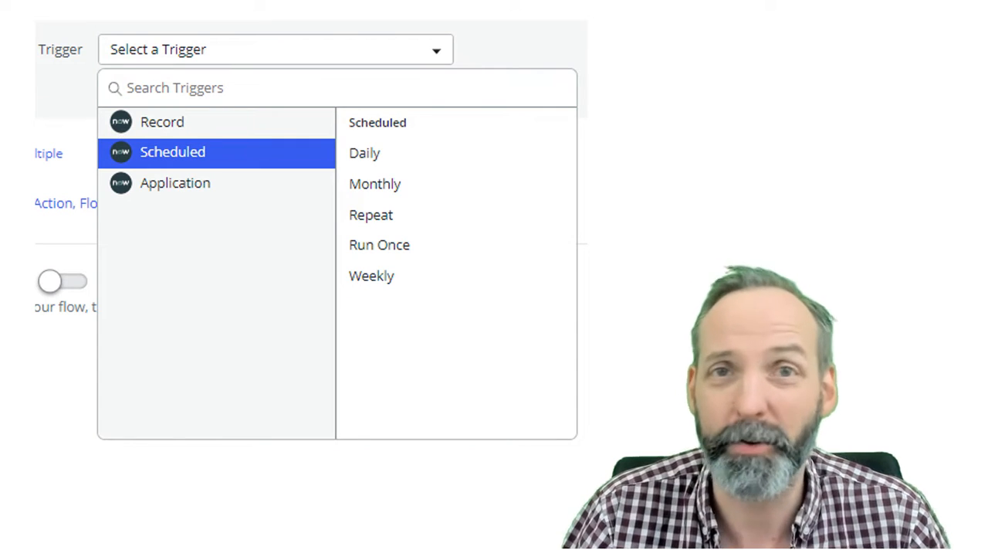
Review the demo flow's Run Scheduled Job GO! step, then return home to the Actions list.
left_click(373, 184)
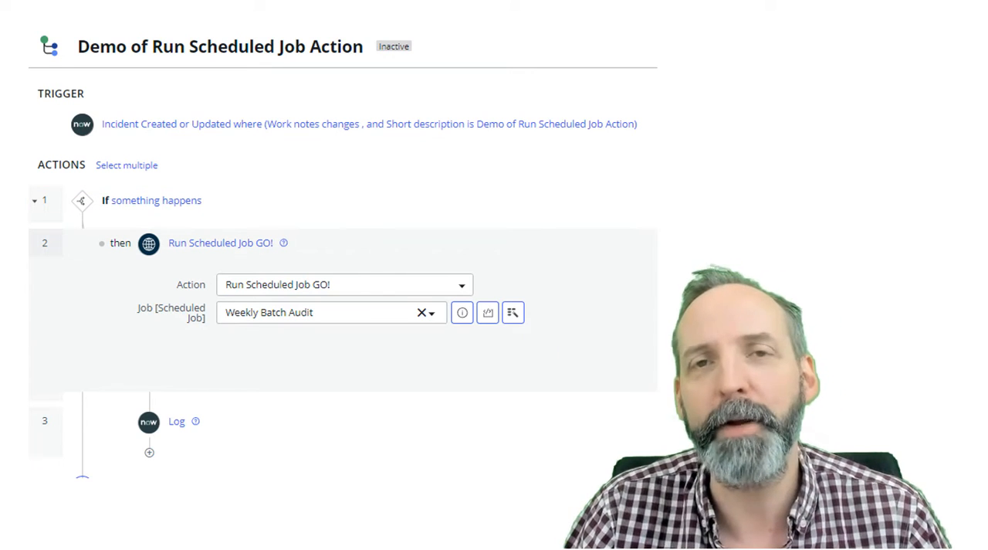
left_click(155, 200)
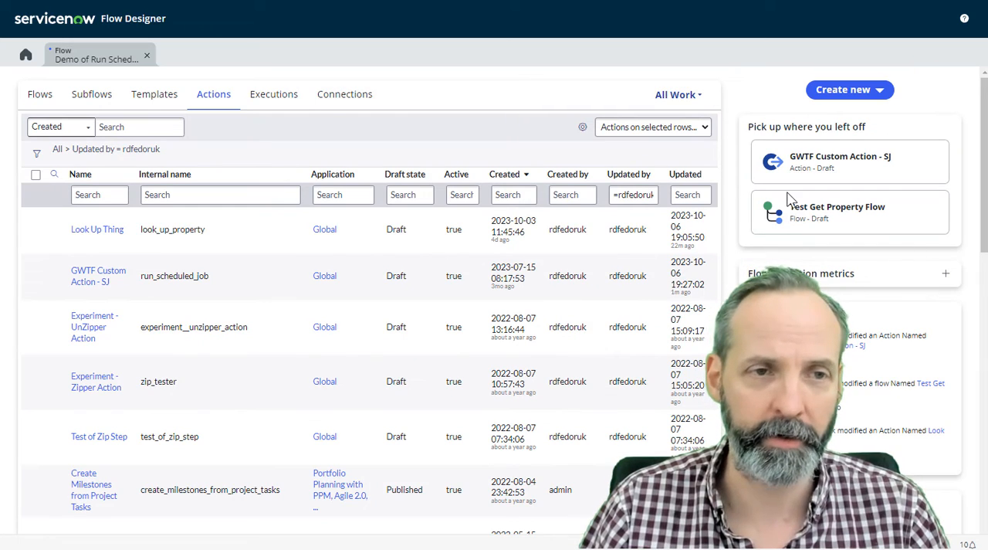
Create a new action named 'Run Scheduled Job GO!' from the Create new menu.
left_click(843, 90)
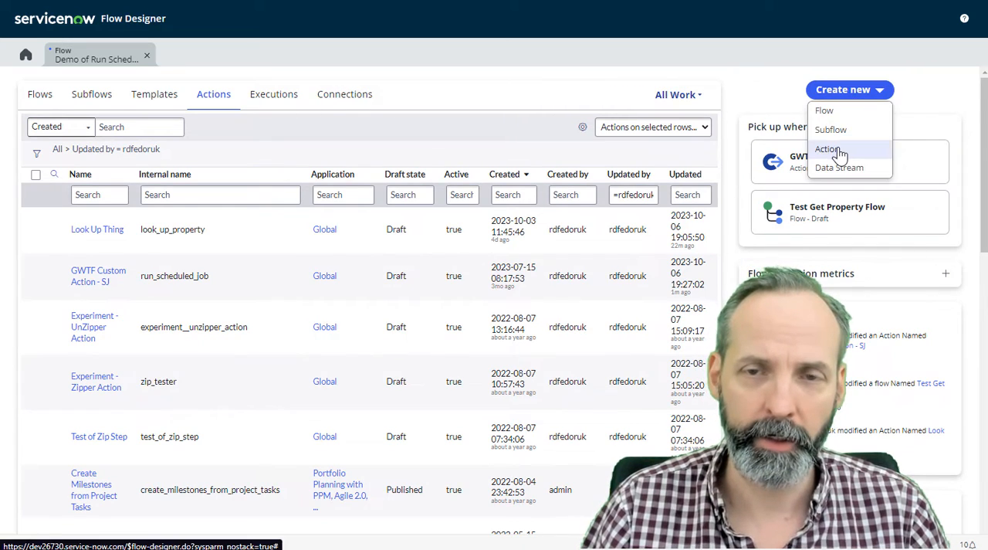
left_click(828, 148)
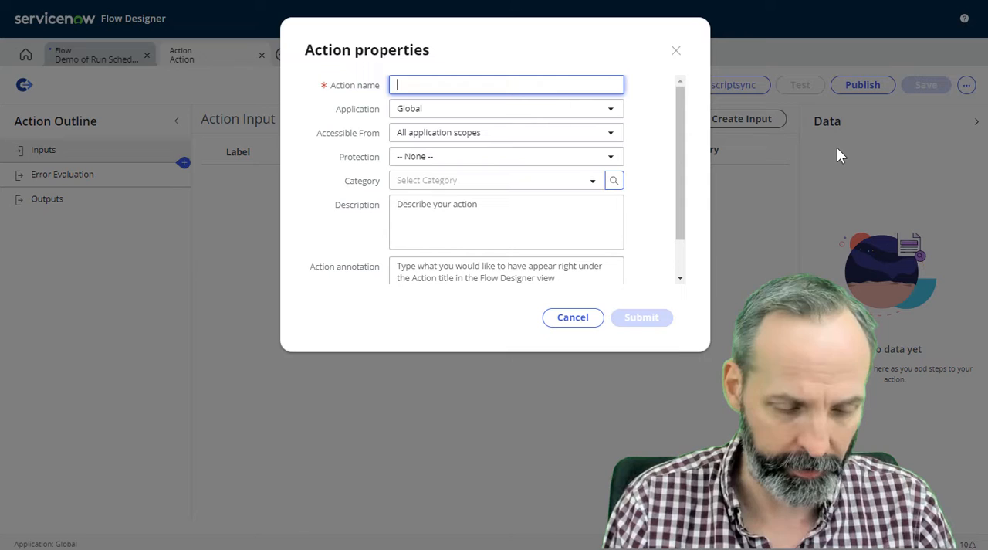
type("Run Scheduled Job GO!")
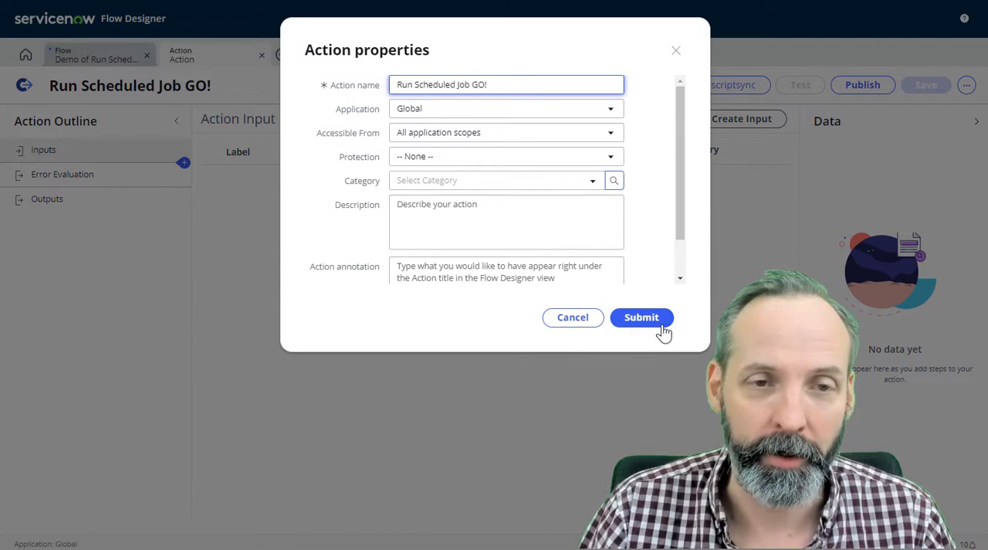
left_click(643, 317)
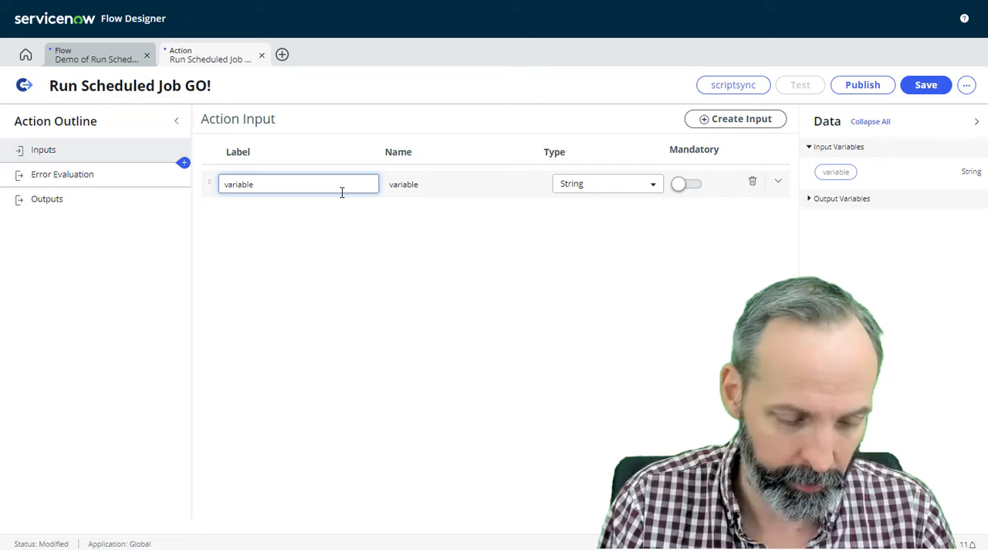
Type the Job input as a Reference to the Scheduled Job [sysauto] table.
left_click(605, 183)
type("Reference")
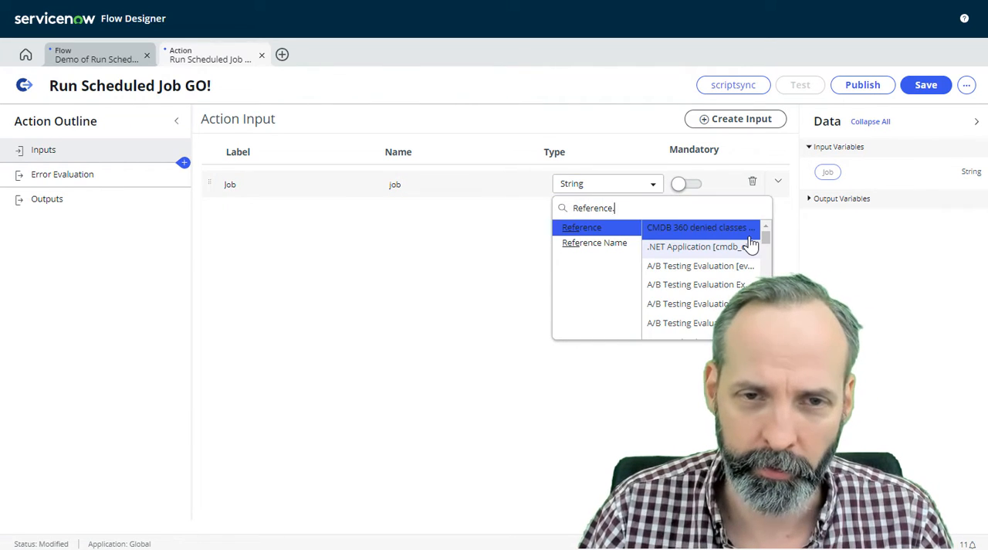
type("scheduled job")
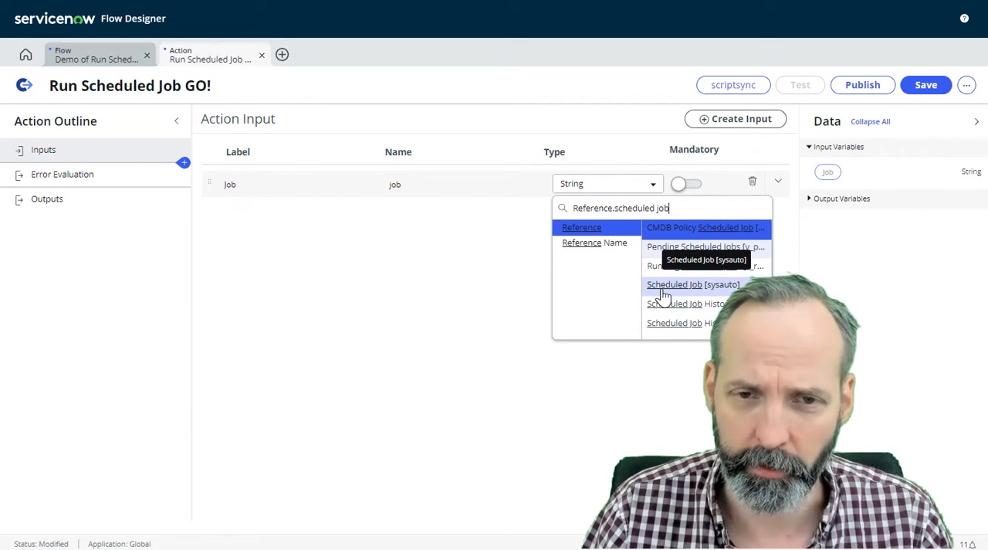
left_click(691, 284)
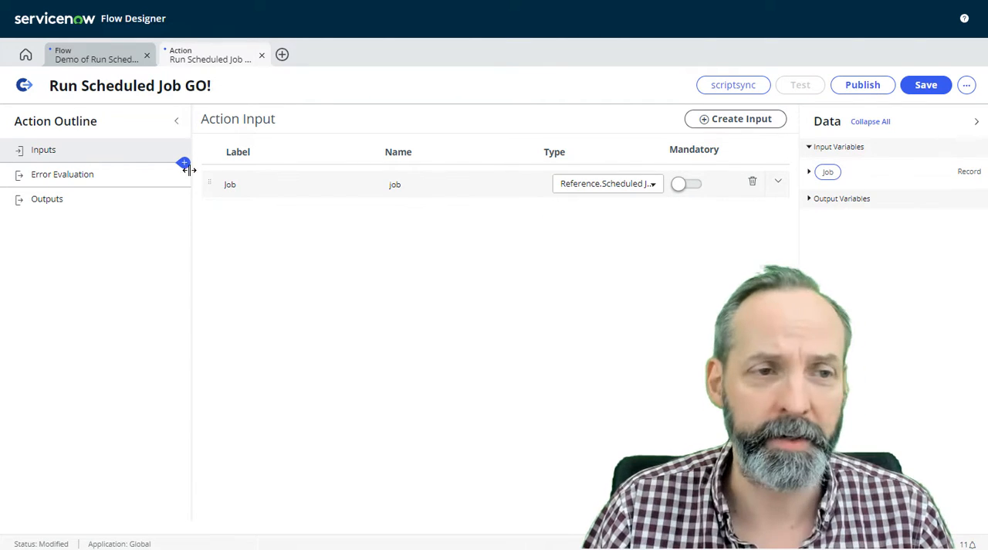
mouse_move(184, 163)
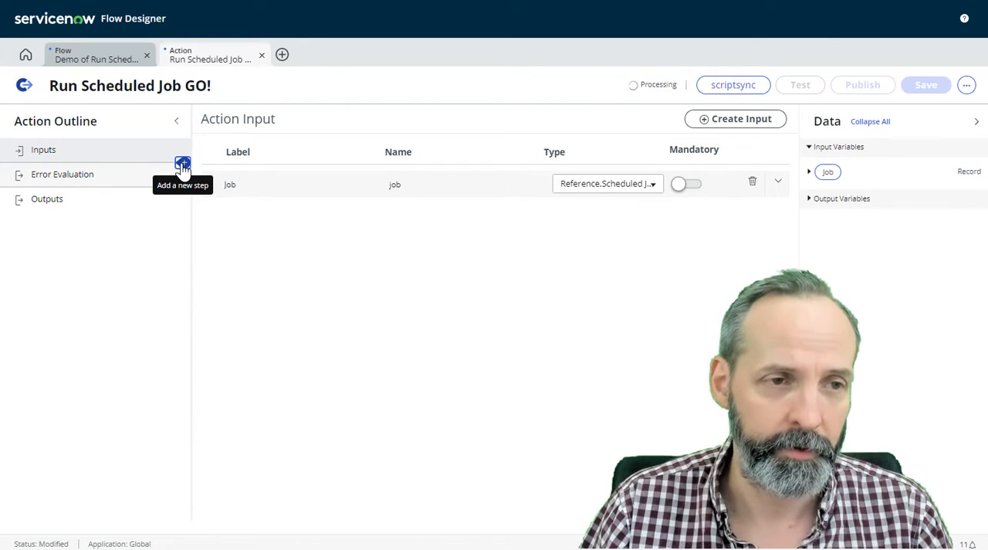
Add a Script step to the action outline by searching 'sc'.
left_click(182, 163)
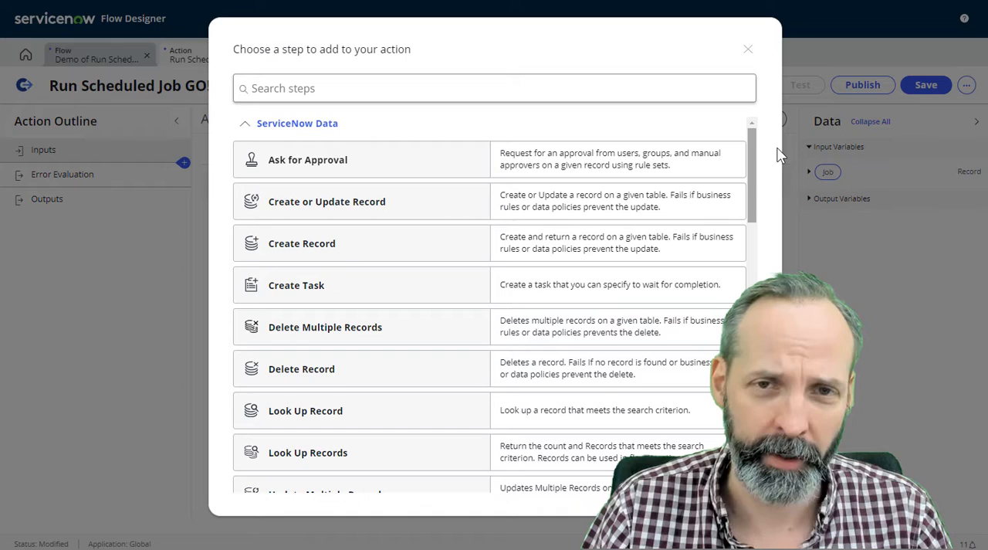
mouse_move(755, 74)
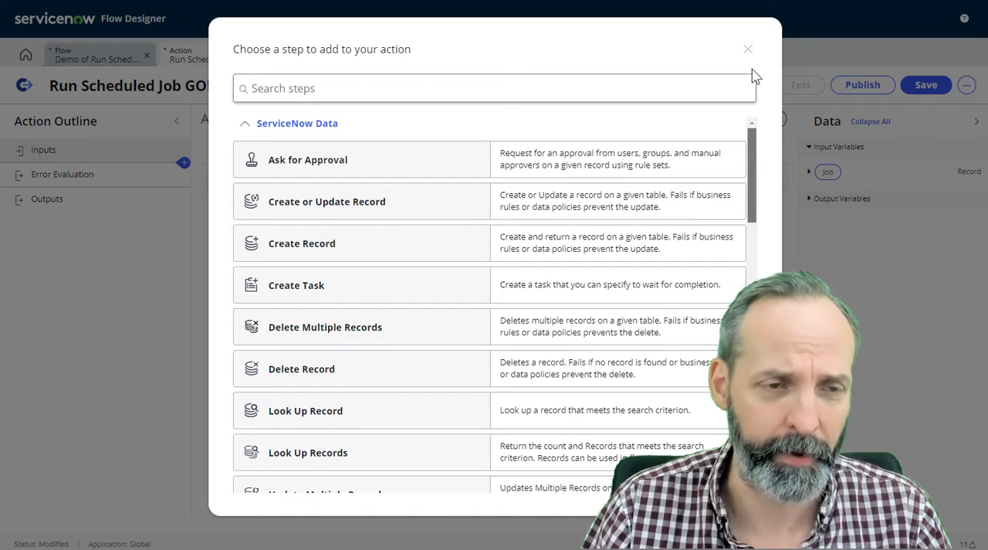
type("sc")
type("parameter")
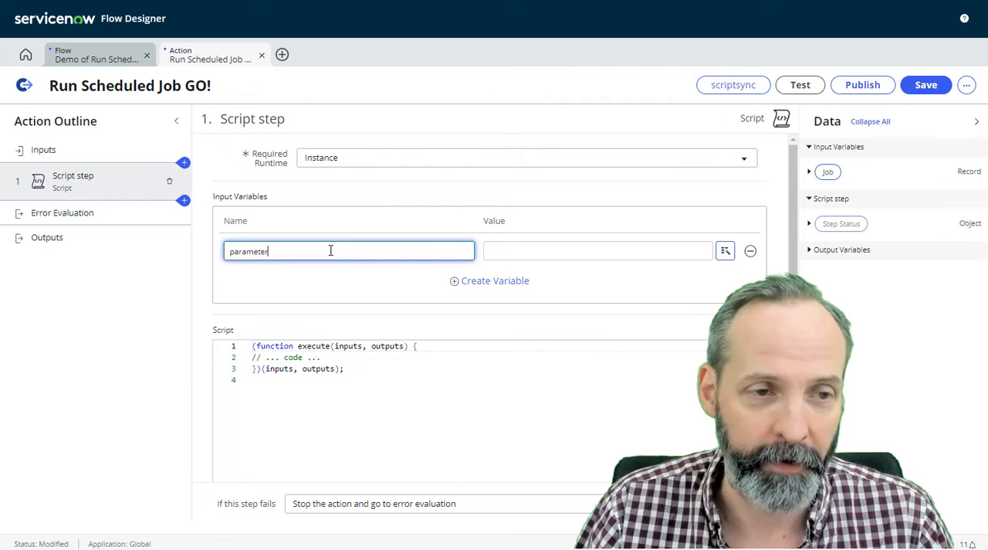
Name the script variable script_job and feed it the action's job data pill.
type("script_1_")
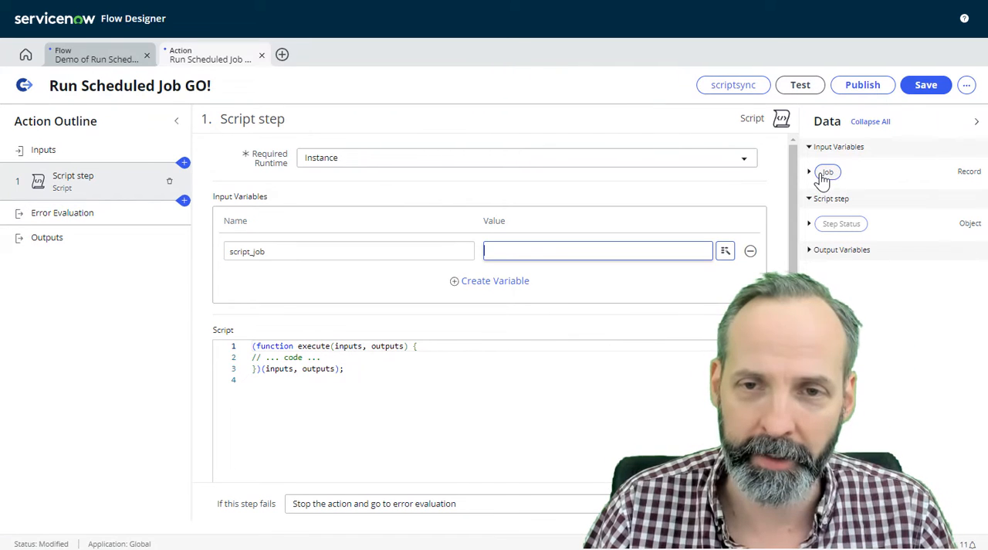
left_click_drag(828, 171, 567, 251)
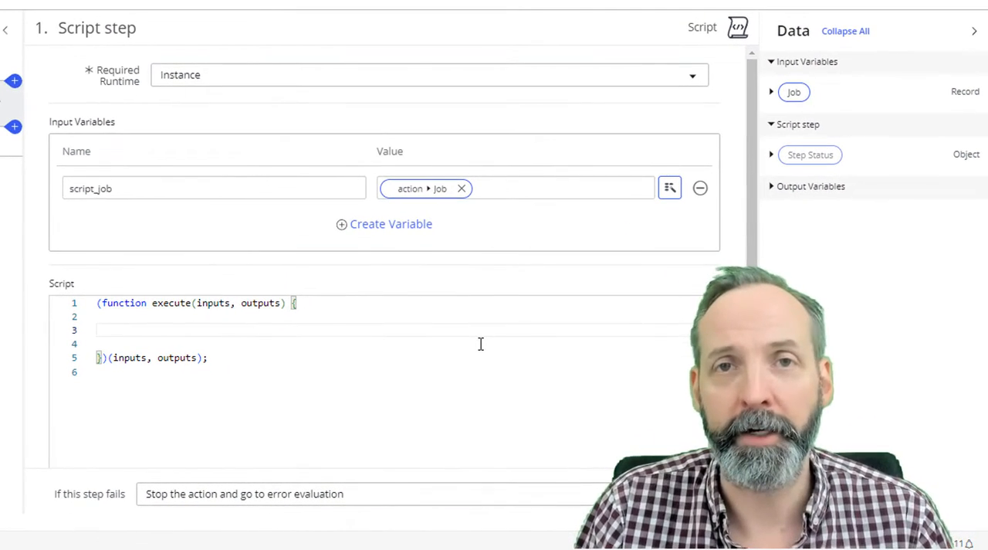
Write SncTriggerSynchronizer.executeNow(); inside the script's execute function.
type("SncTriggerSynchronizer.executeNow();")
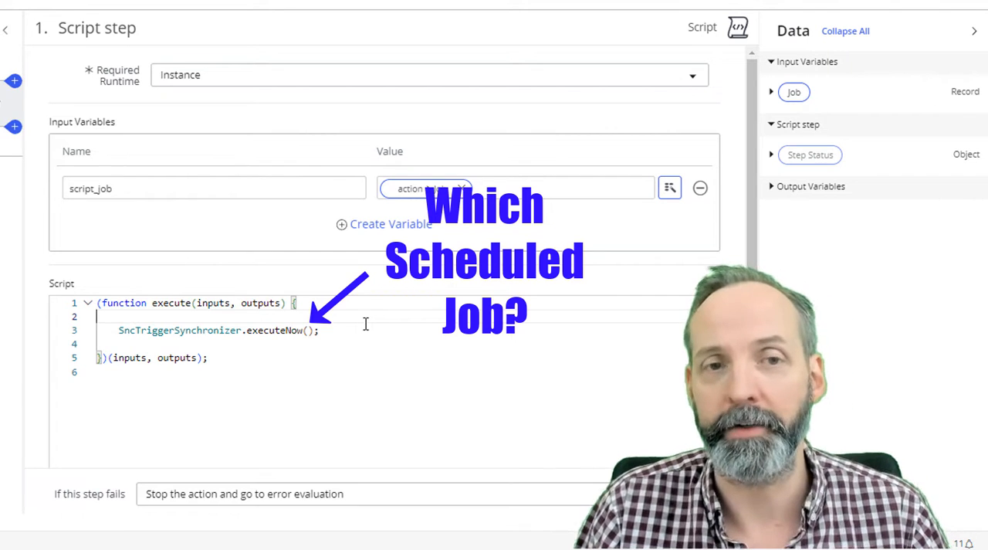
left_click(213, 187)
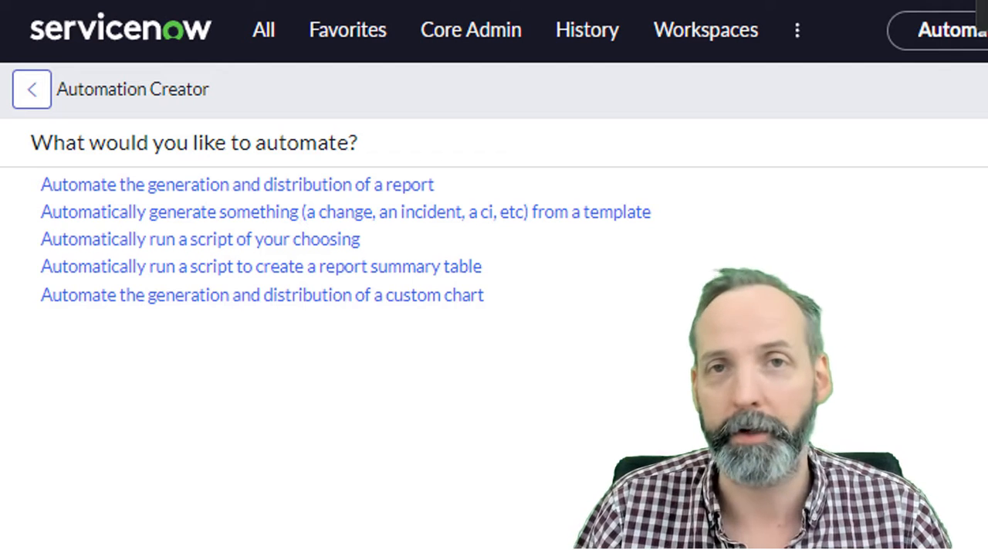
Navigate to the Automation Creator page listing automation options.
left_click(201, 237)
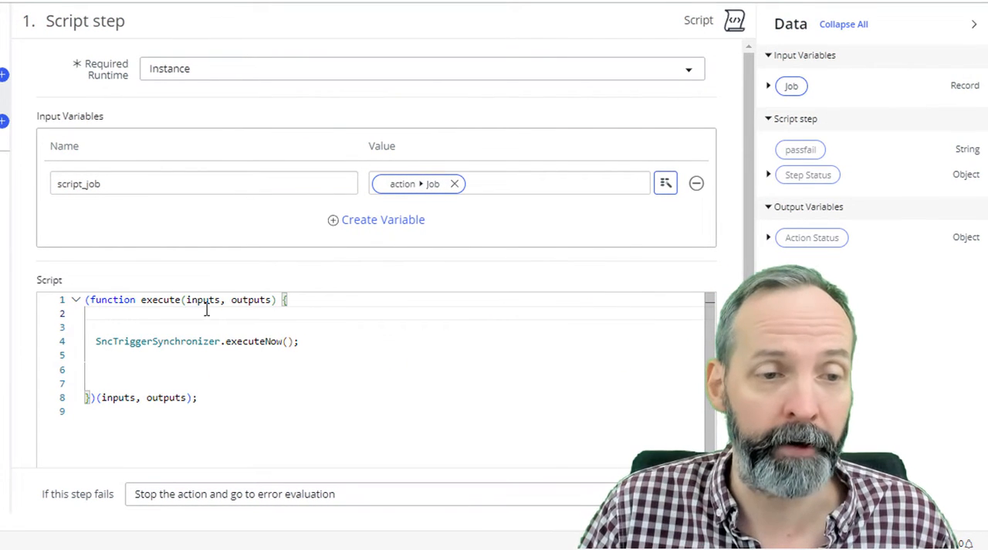
Add jobClass from inputs.script_job.sys_class_name and a trueLookup GlideRecord on jobClass.
type("var jobClass = inputs.script_job.sys_class_name;")
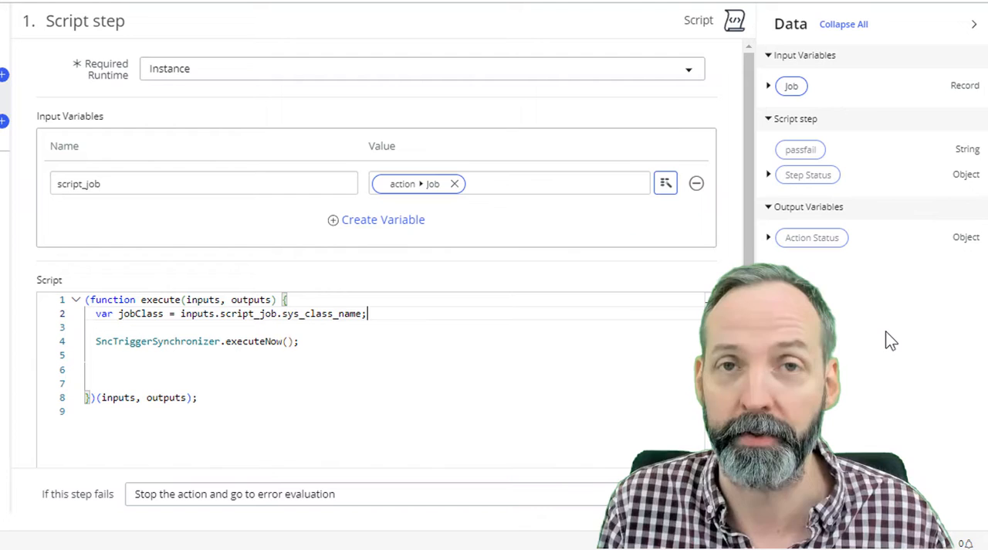
mouse_move(871, 420)
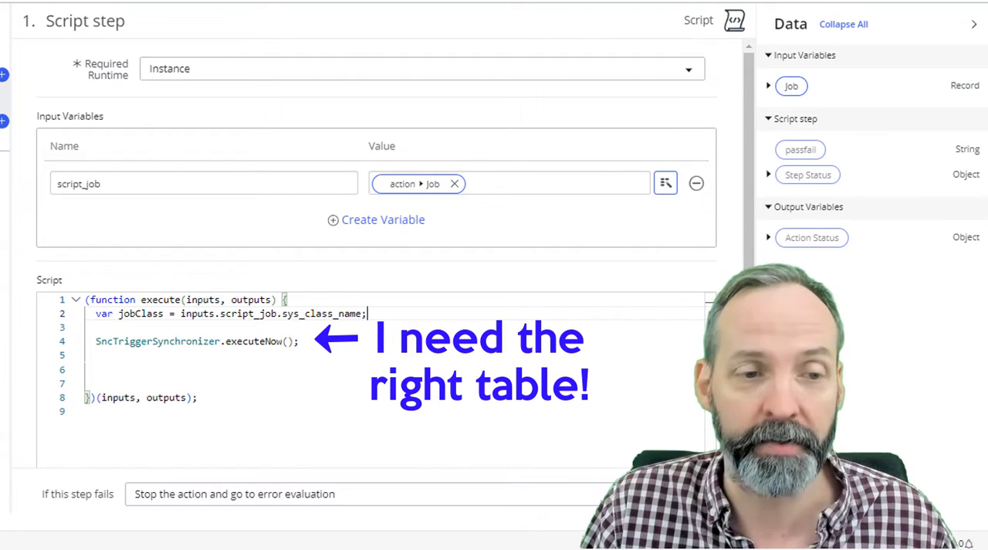
mouse_move(903, 352)
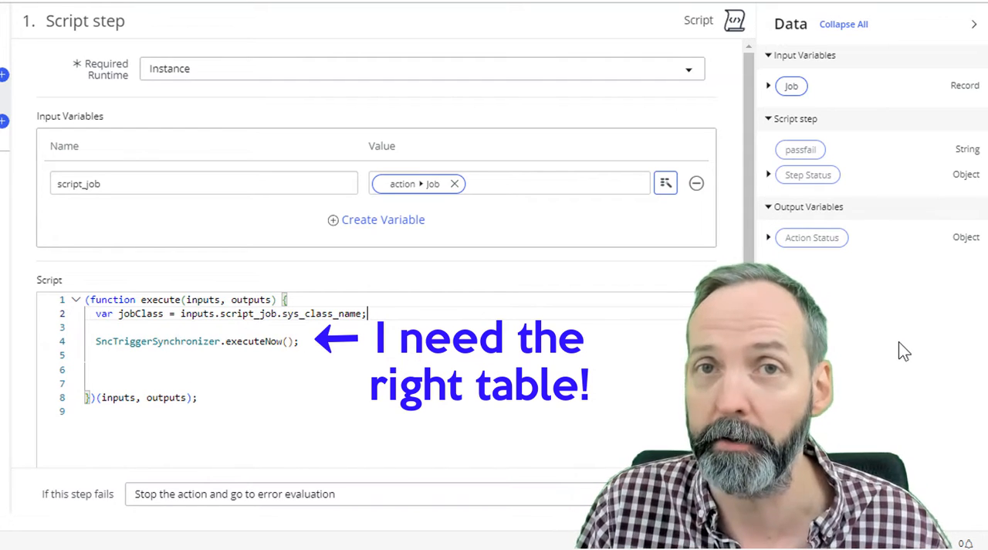
type("var trueLookup = new GlideRecord(jobClass);")
type("if (trueLookup.get(inputs.script_job)){")
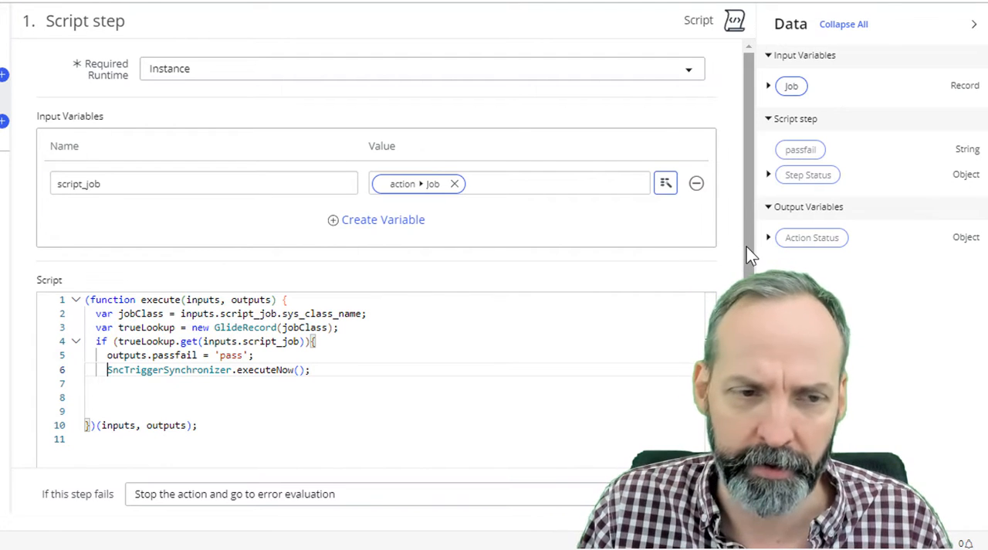
scroll("down", 3)
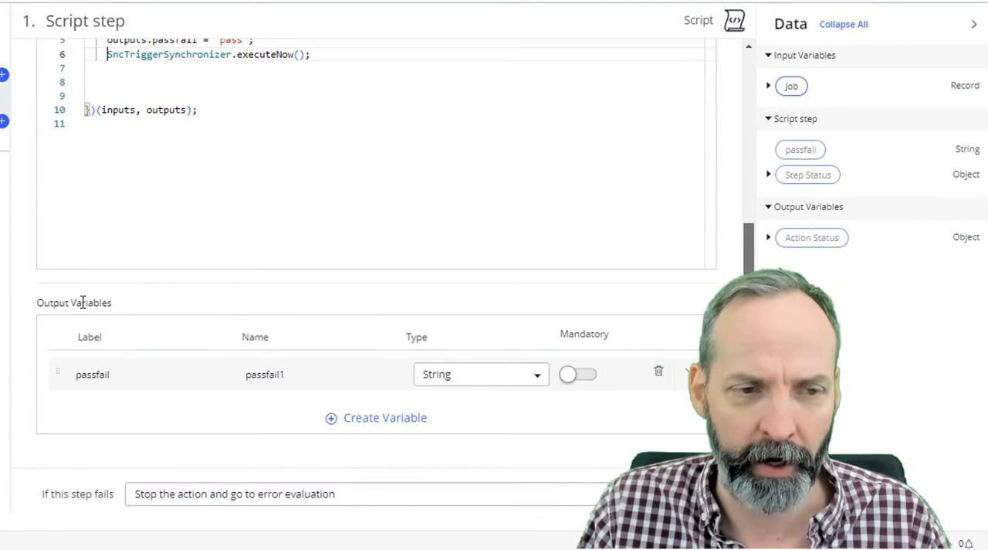
left_click(152, 374)
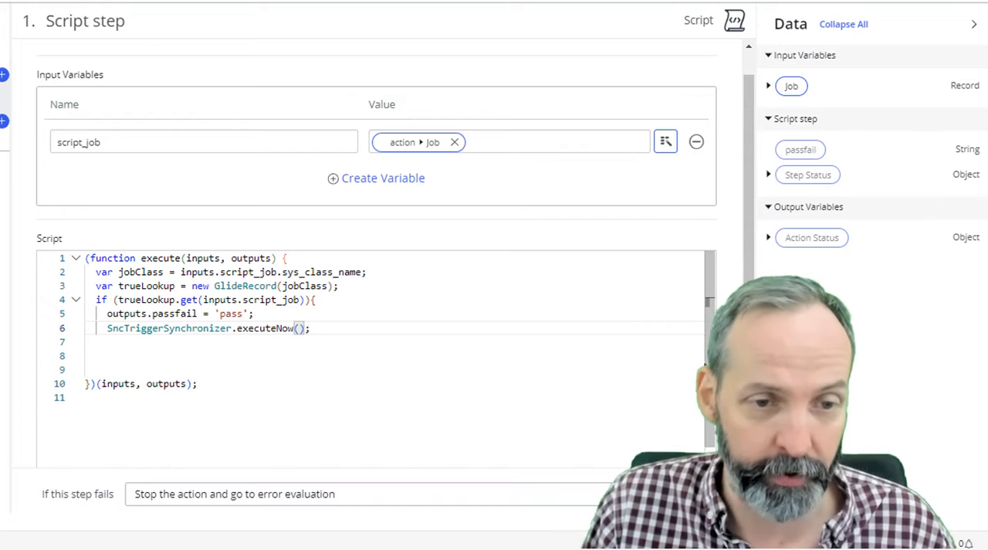
Pass trueLookup into executeNow() and add an else branch for the 'fail' case.
type("trueLookup")
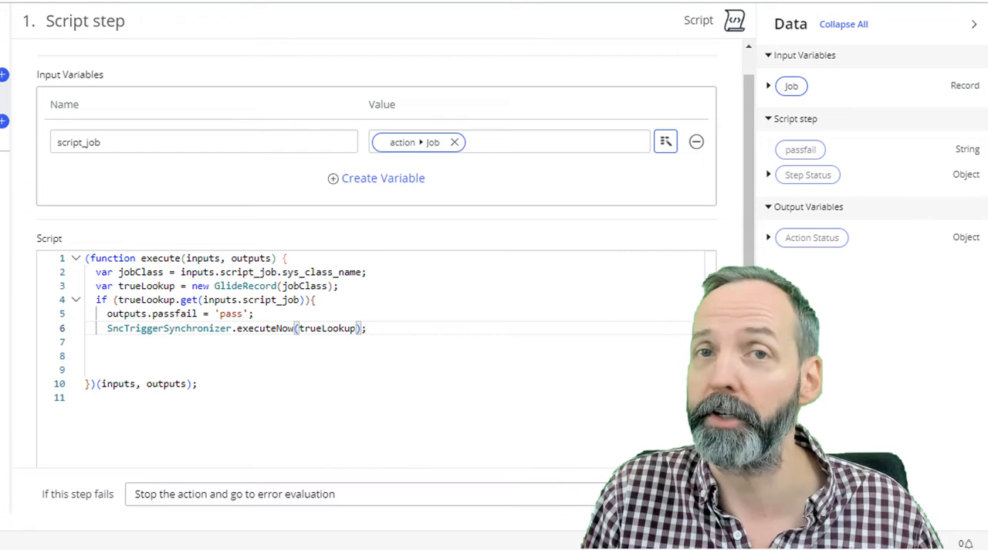
type("}else {")
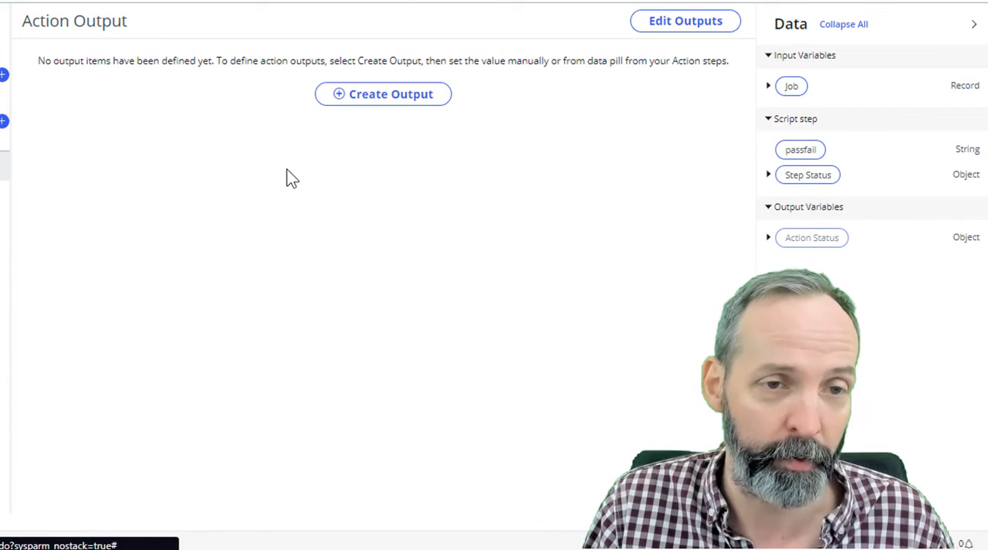
Create a mandatory String output labelled finalPassFail and exit output edit mode.
left_click(383, 92)
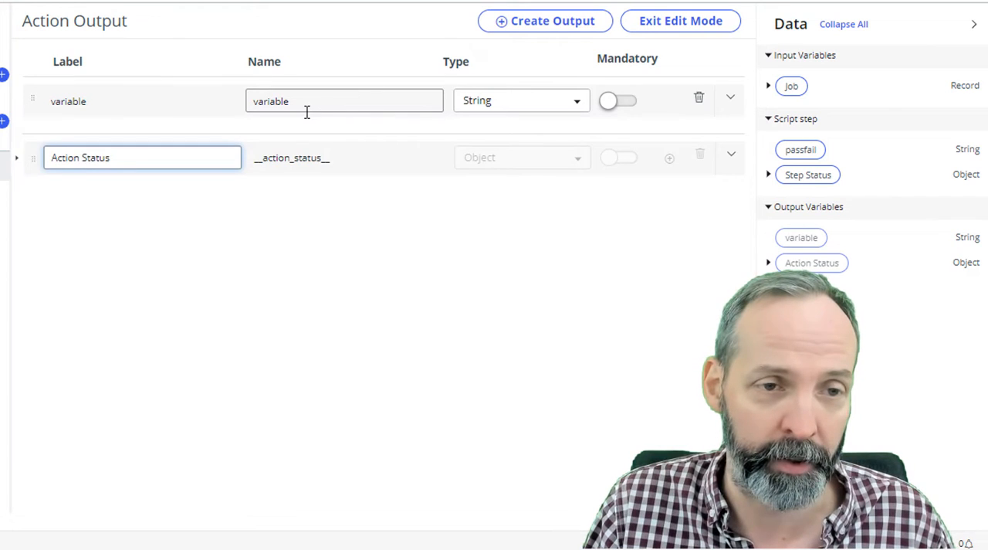
type("finalPassFail")
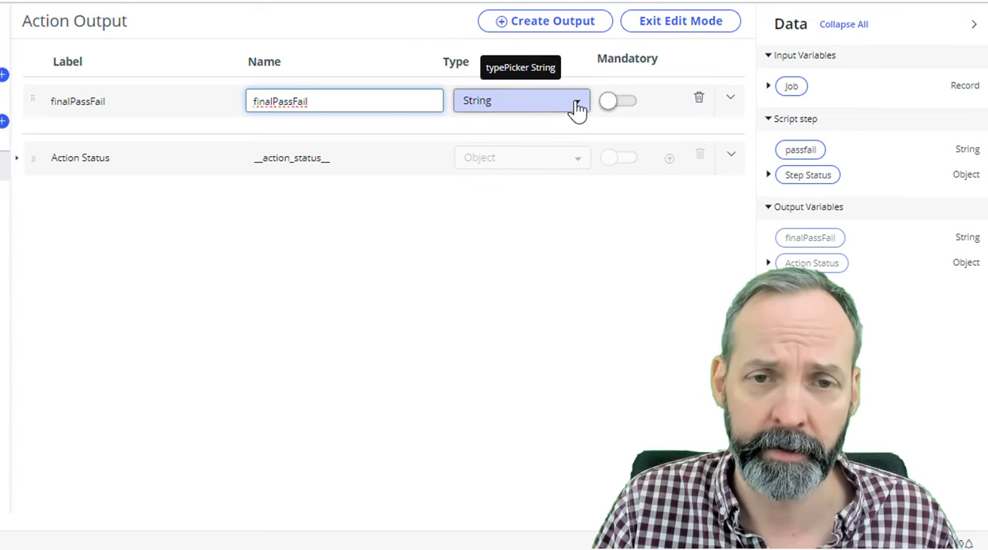
left_click(618, 101)
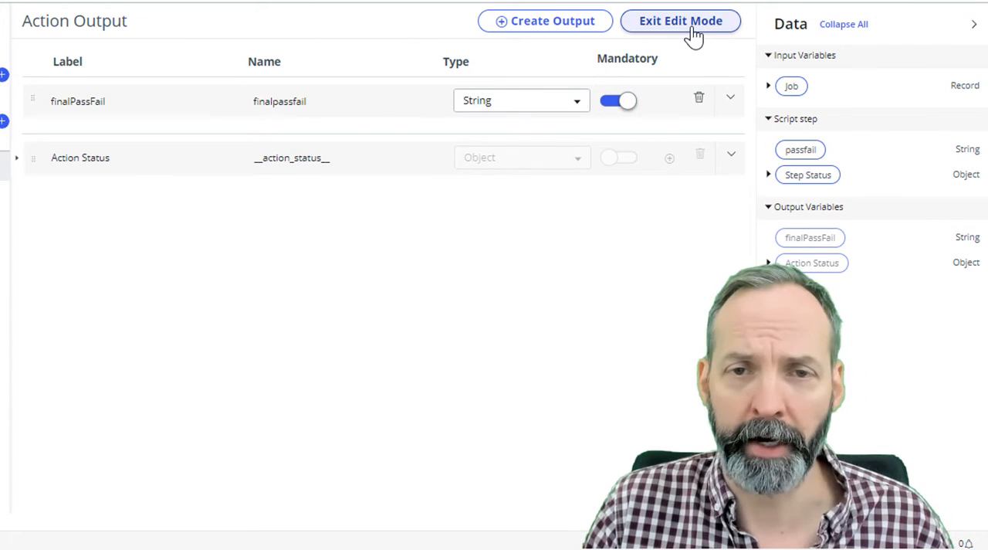
left_click(679, 22)
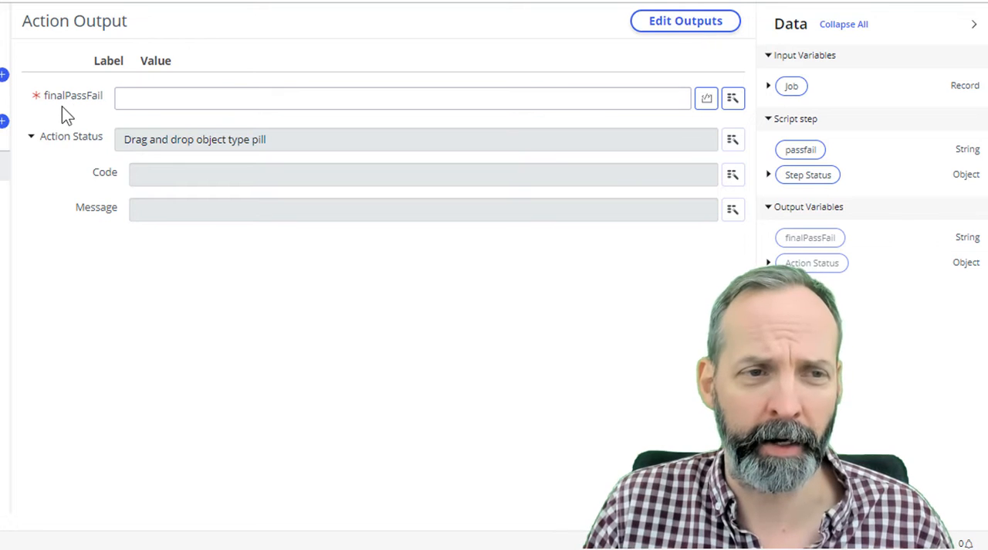
mouse_move(47, 108)
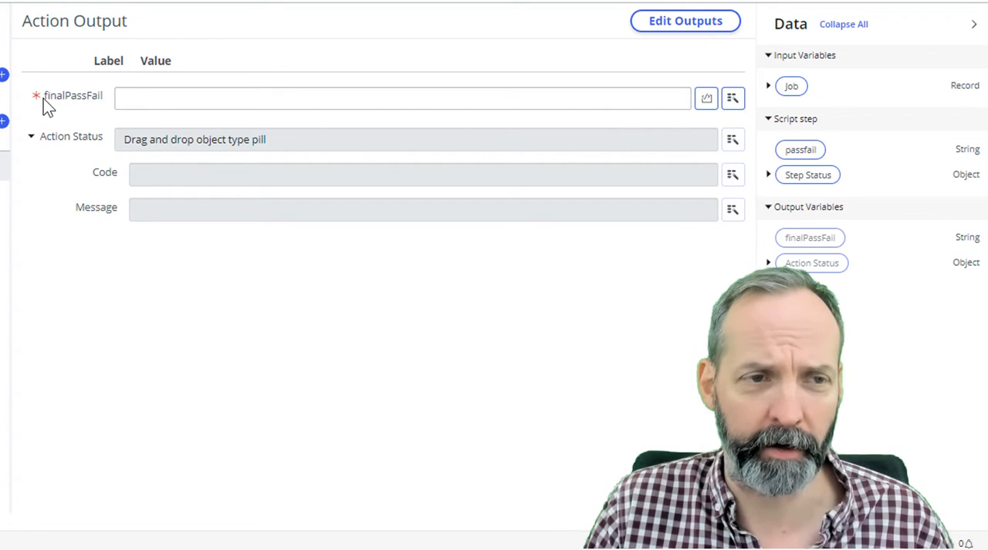
double_click(73, 96)
type("Weekly Batch Audit")
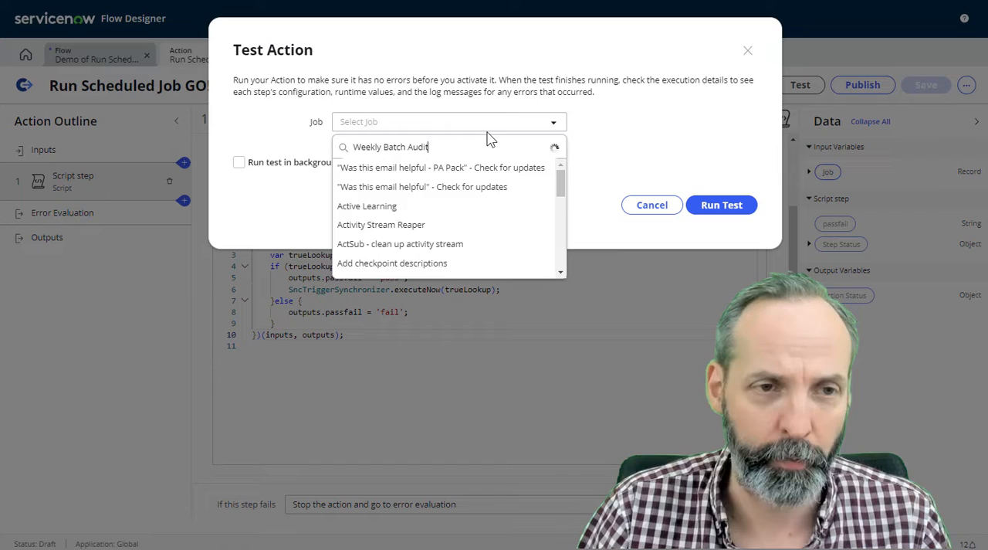
Run the test on the Weekly Batch Audit job and inspect the newest Weekly Batch Audit email.
left_click(394, 147)
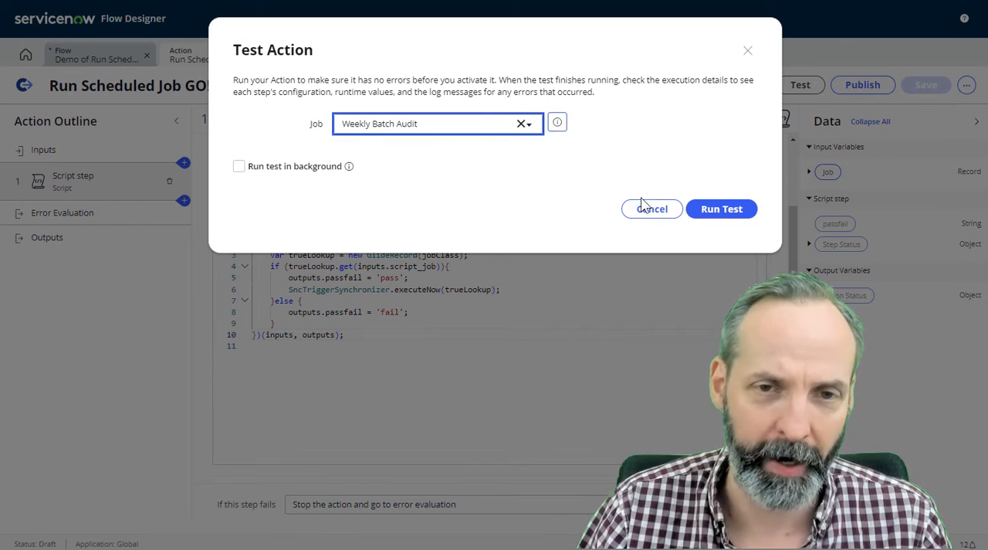
left_click(721, 209)
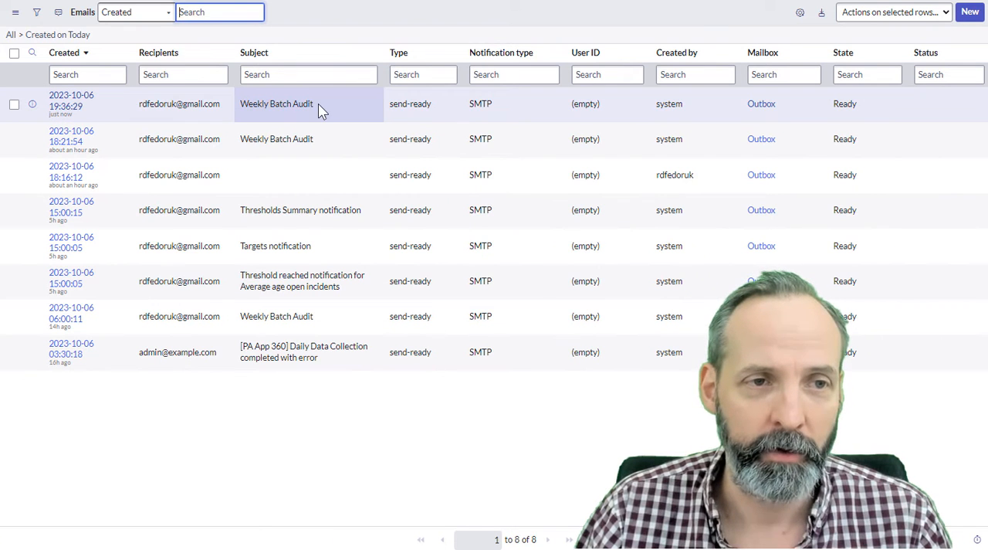
double_click(276, 103)
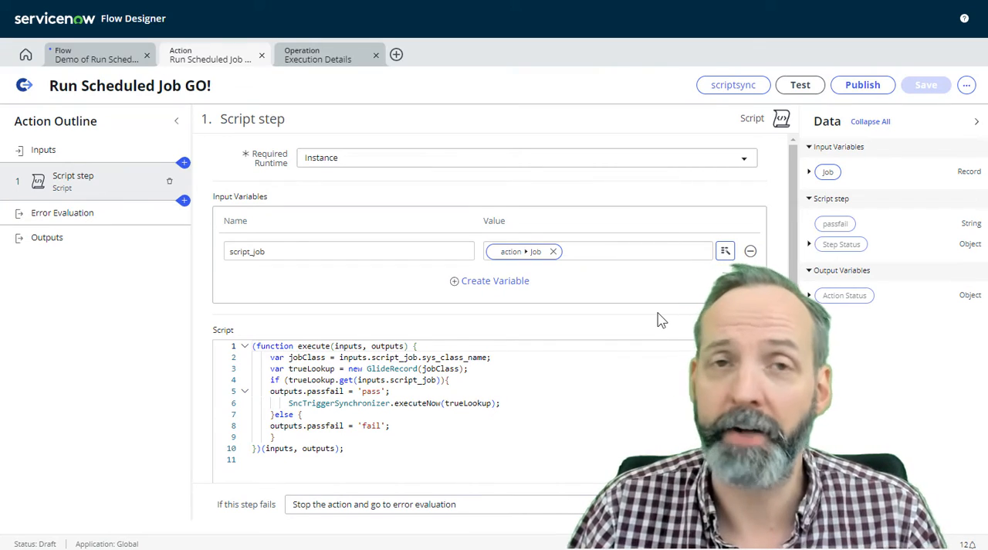
Run another test on the Log That it Worked job to produce a new It Worked log entry.
left_click(800, 84)
type("Log That it Worked")
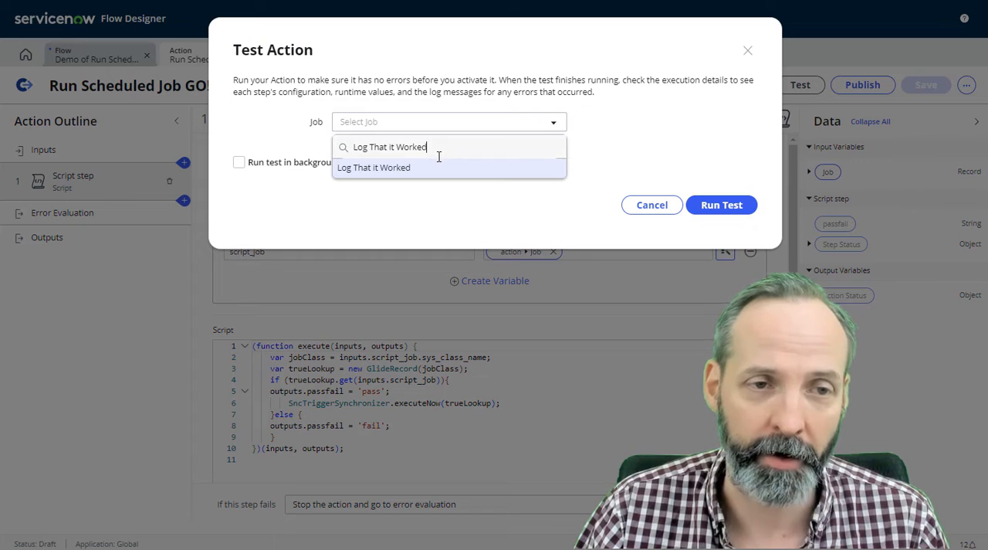
left_click(374, 167)
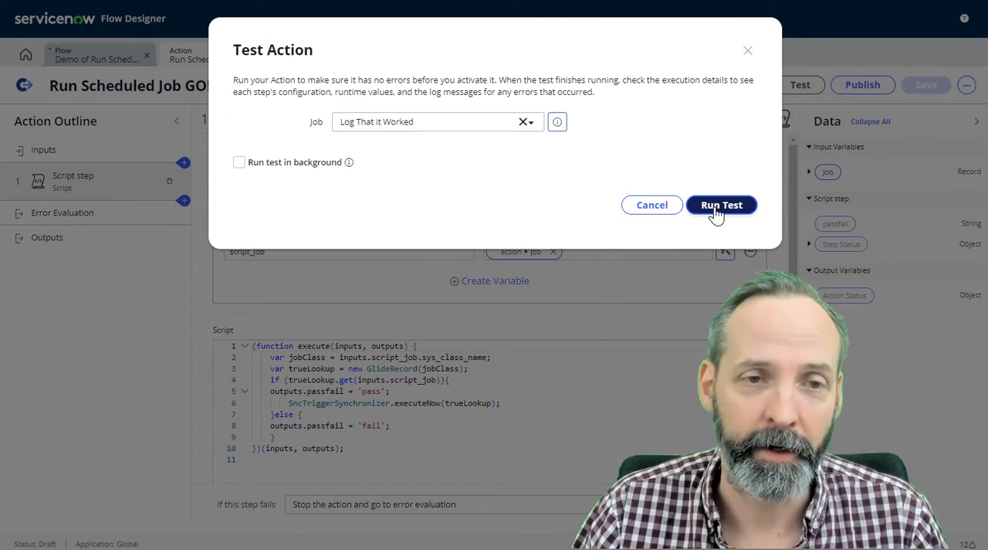
left_click(721, 204)
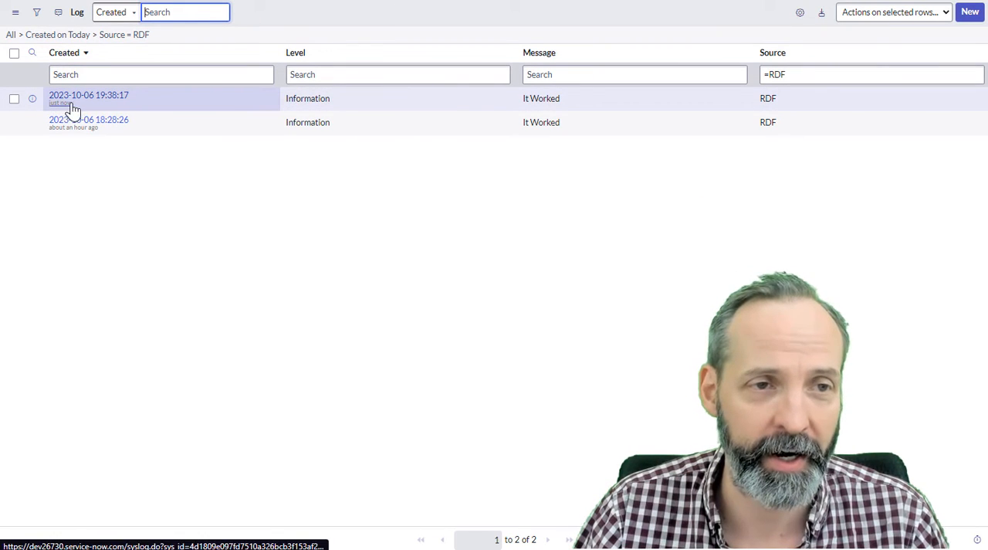
mouse_move(605, 244)
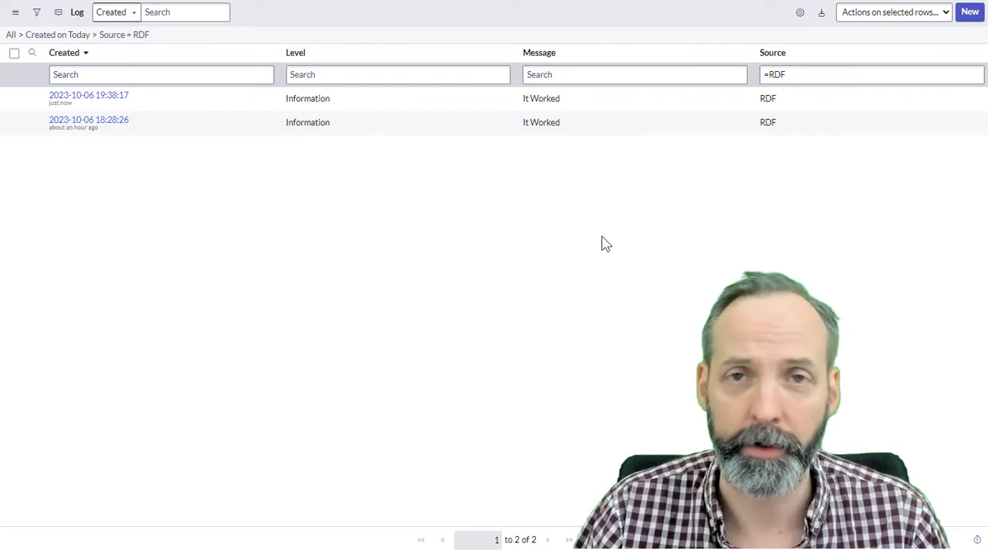